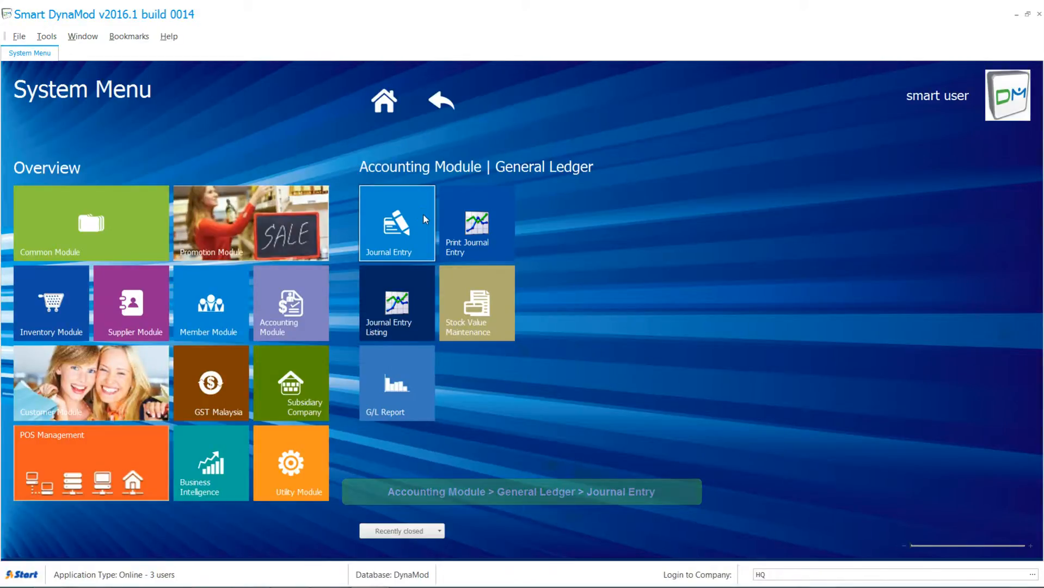
Start a new journal entry with remark 'Depreciation Of April 2016' dated 30/4/2016
left_click(396, 222)
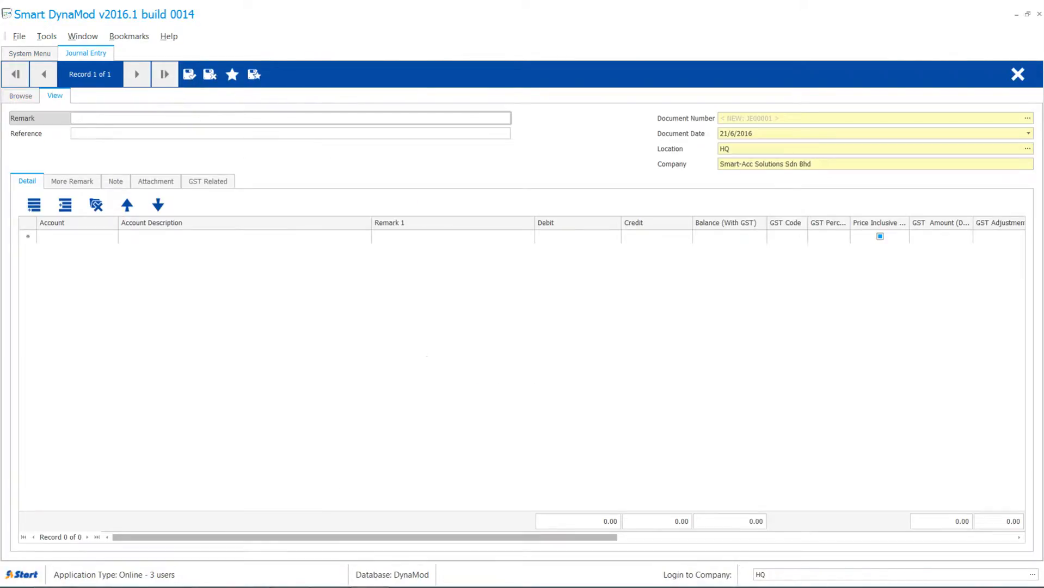
type("Depreciation Of April 2016")
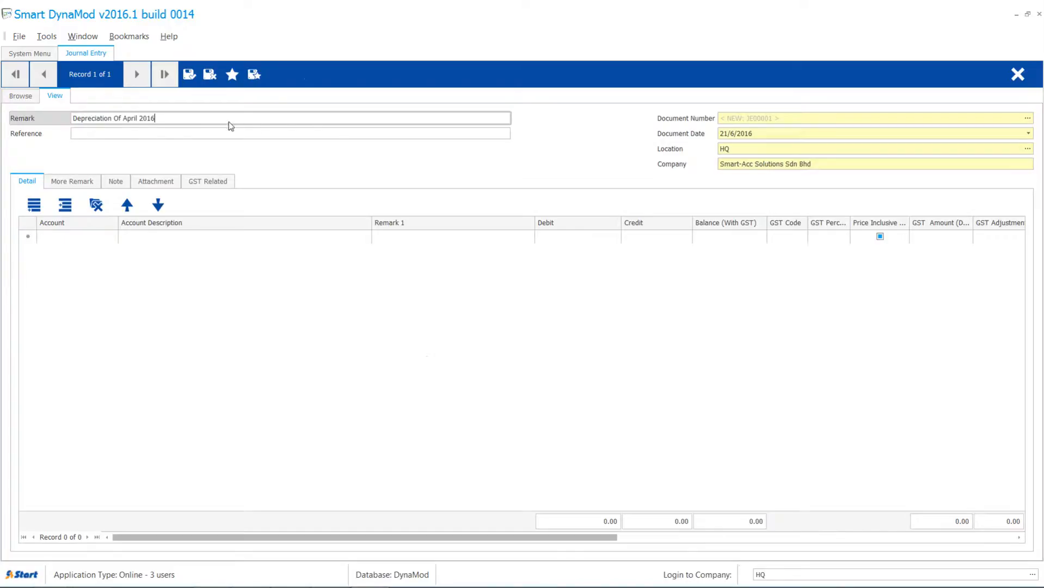
left_click(761, 133)
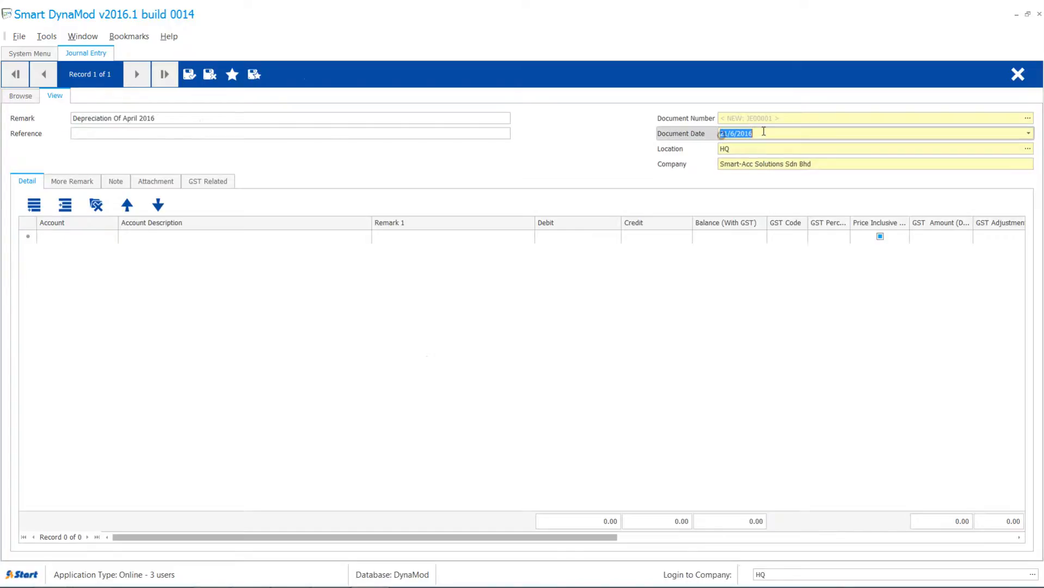
type("30/4/2016")
left_click(578, 237)
type("56899.6")
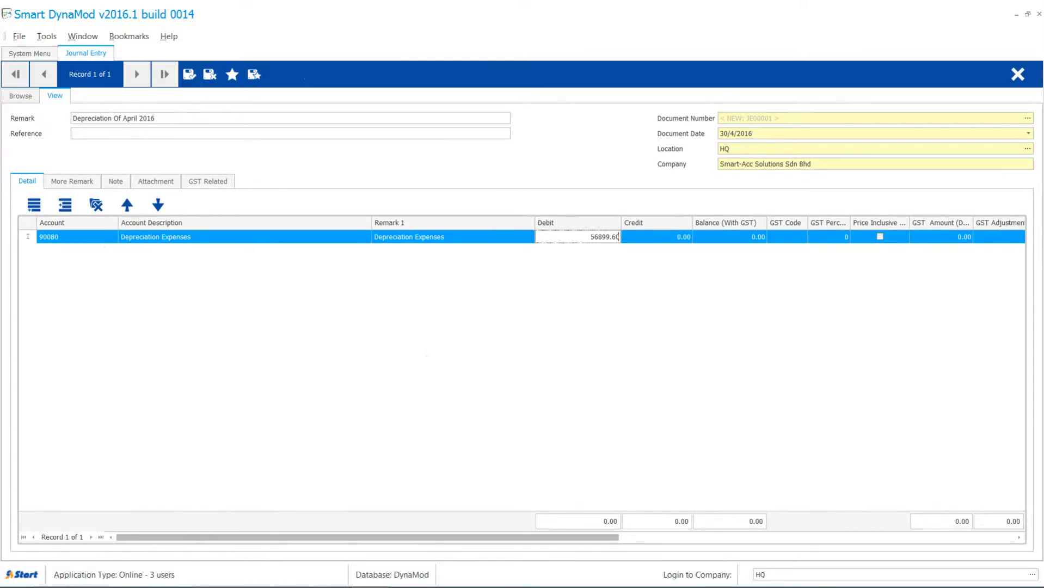
Enter the depreciation lines balancing at 56,899.60 and save the entry as JE00001
type("20071")
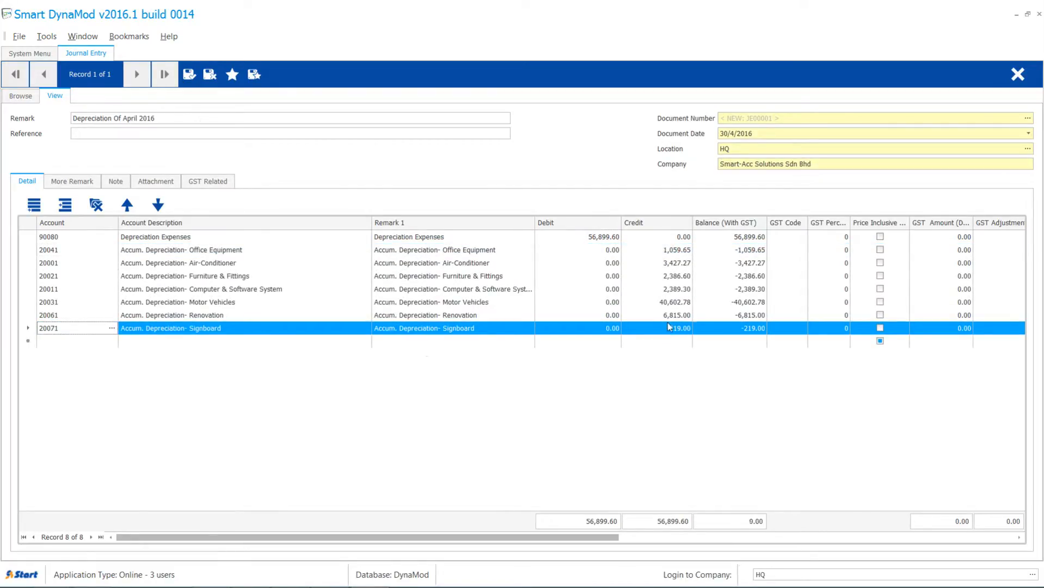
left_click(189, 74)
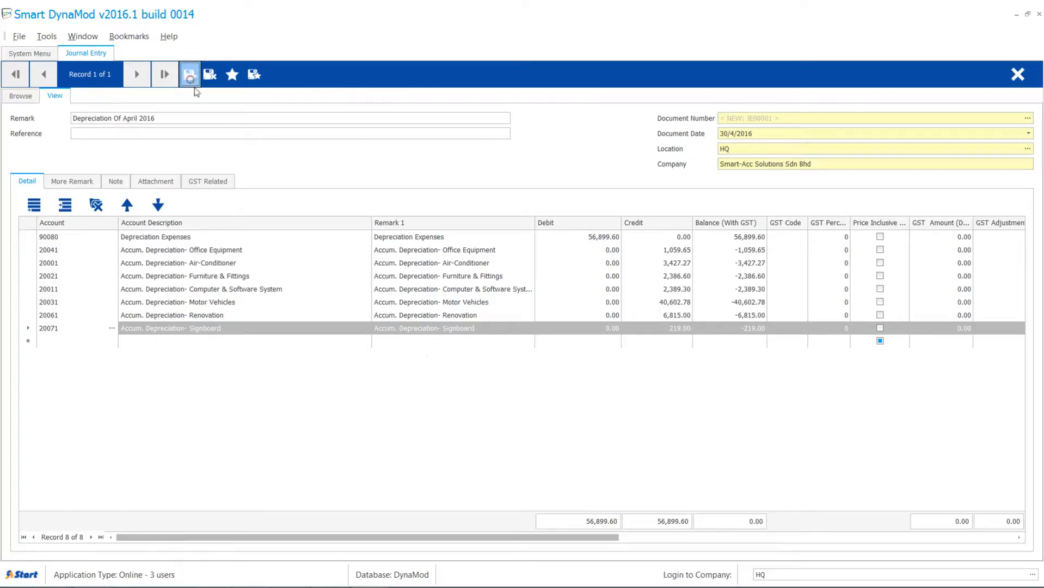
left_click(189, 74)
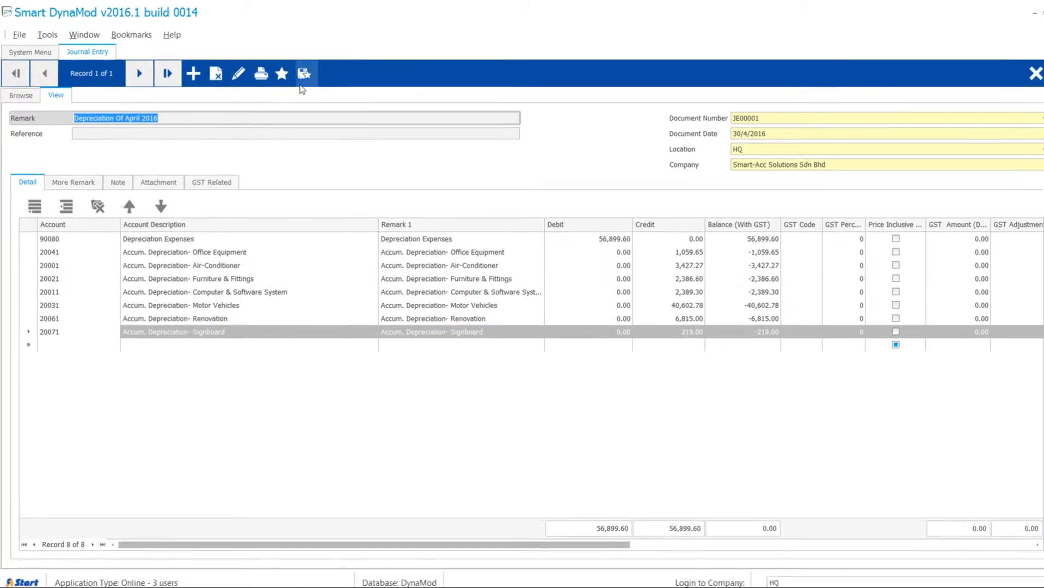
Bookmark JE00001 as a recurring record named 'Depreciation'
left_click(305, 72)
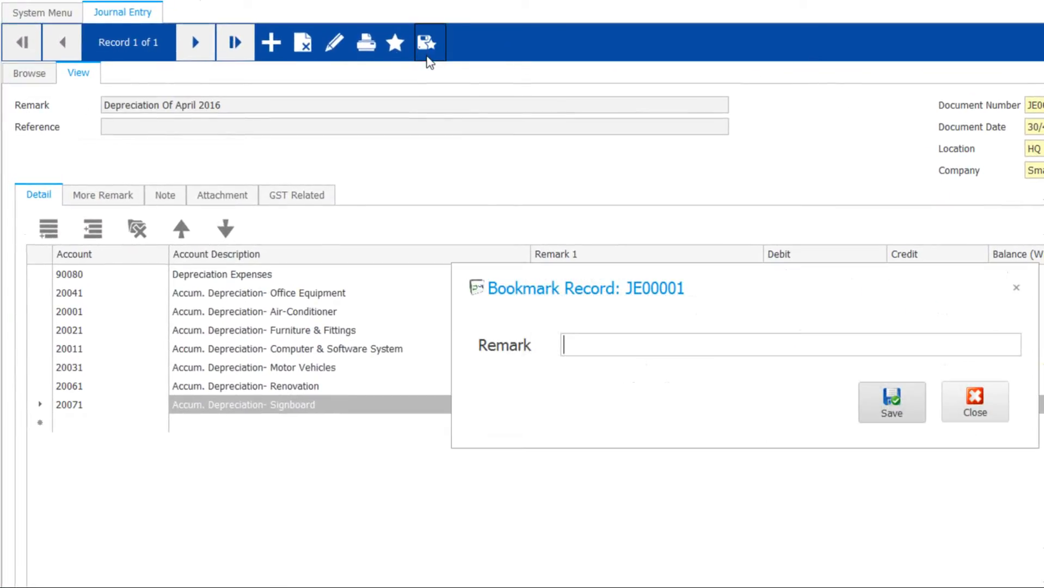
type("Depreciation")
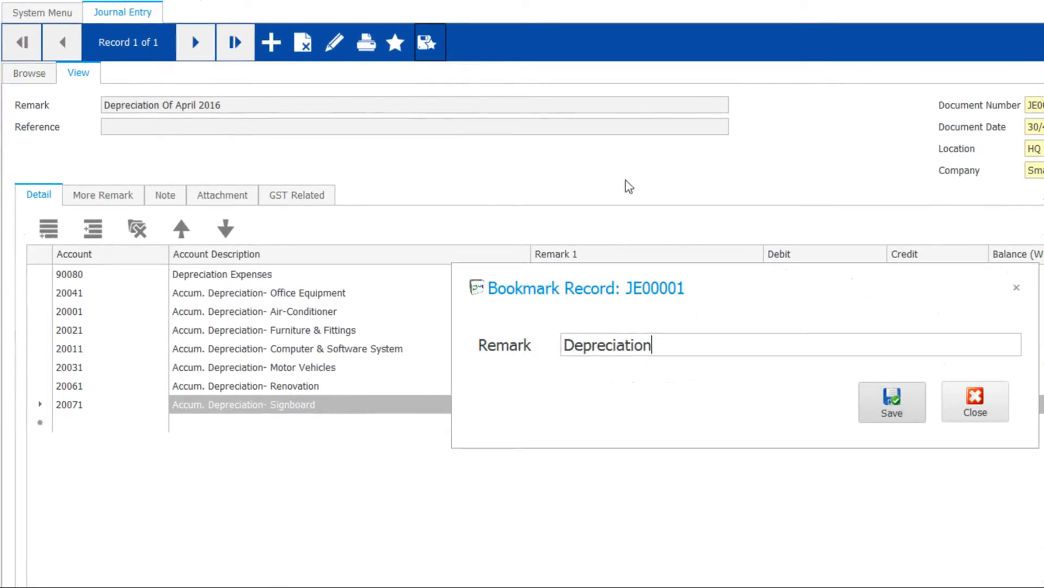
left_click(891, 401)
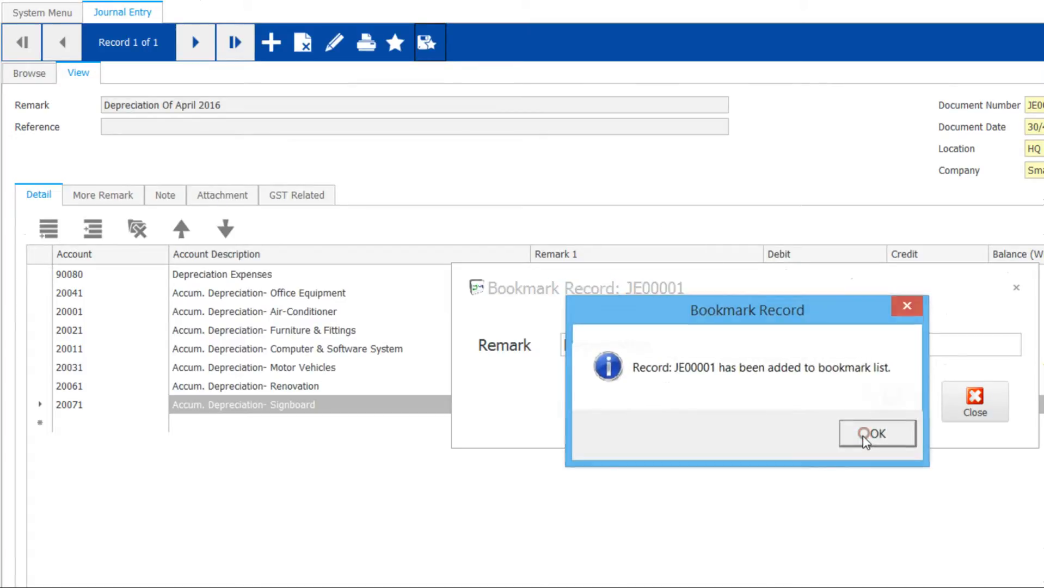
left_click(877, 433)
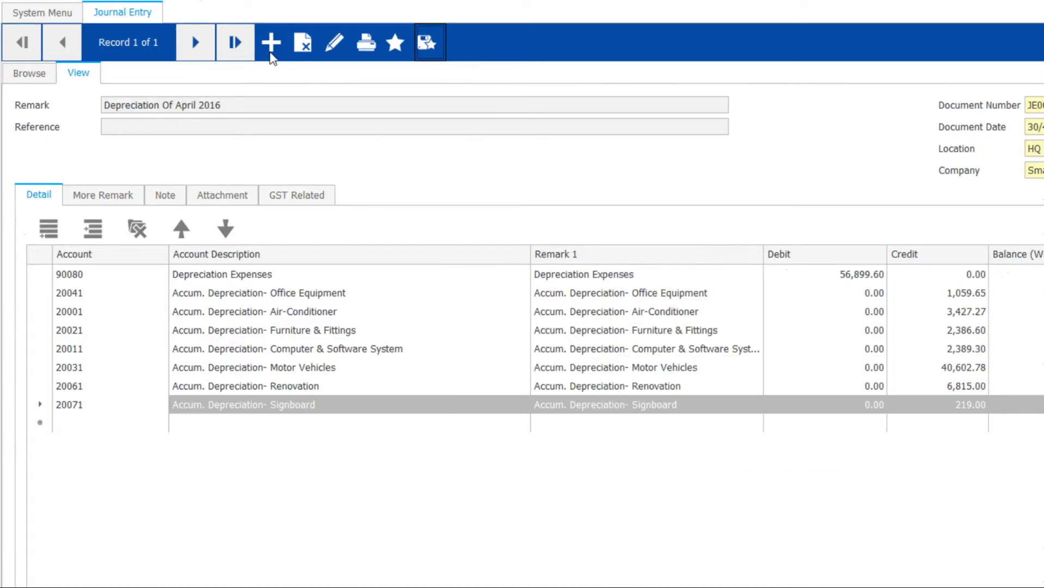
Load the Depreciation bookmark into a new journal entry with its remark and eight lines
left_click(273, 43)
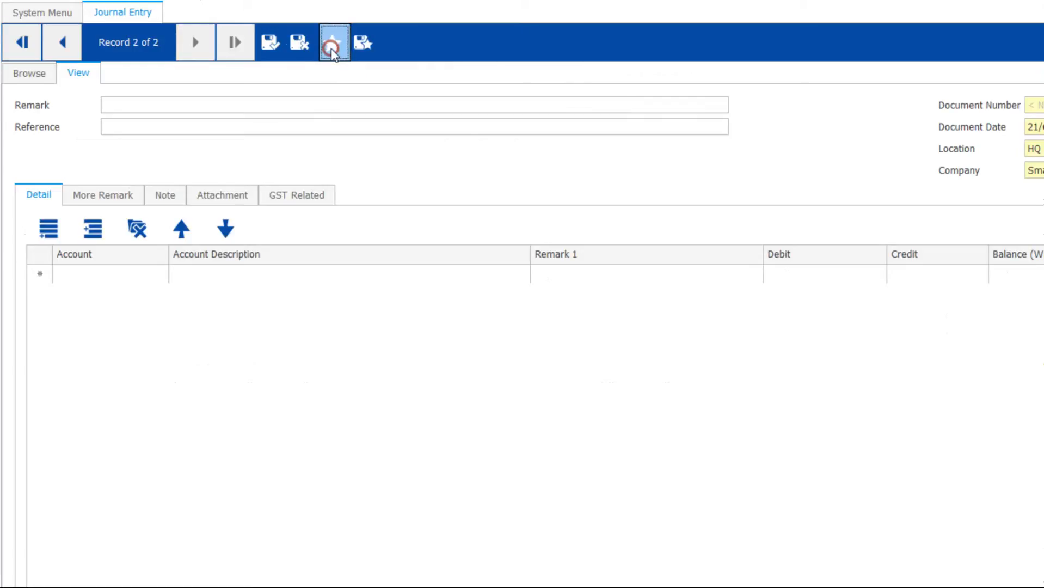
left_click(333, 42)
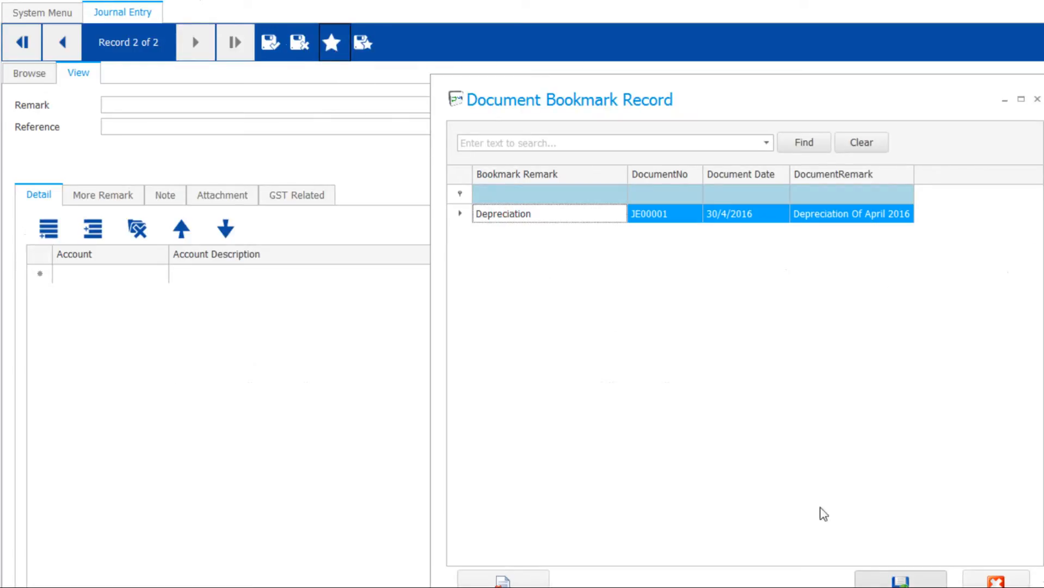
double_click(503, 214)
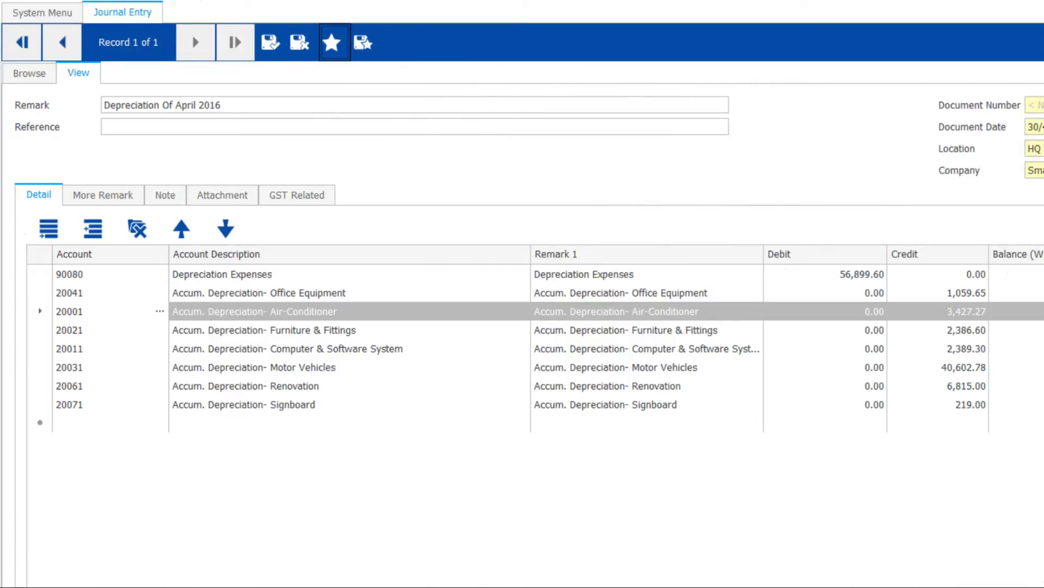
left_click(189, 105)
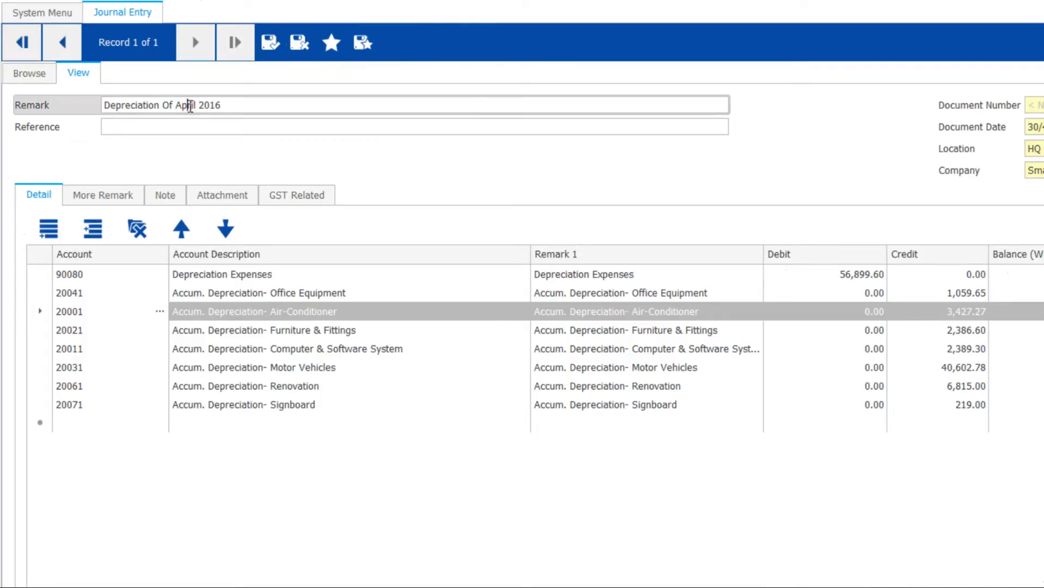